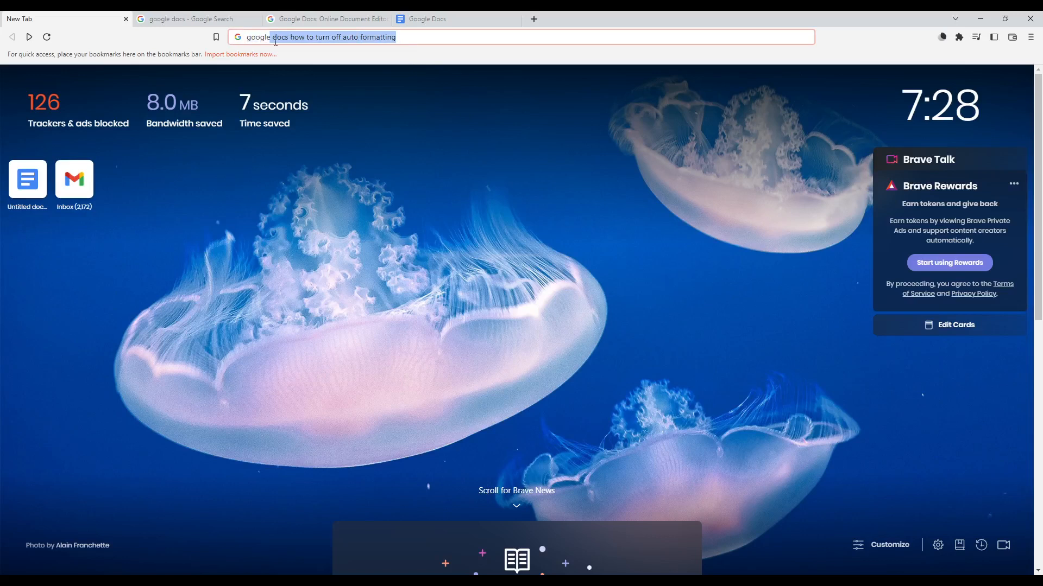
{"action": "mouse_move", "coordinate": [429, 222]}
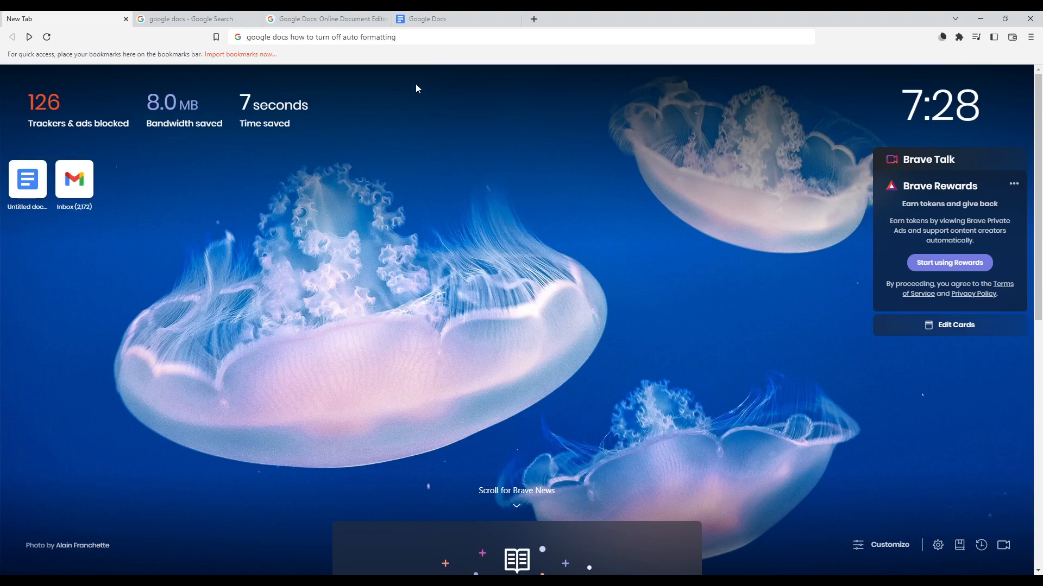
Switch to the 'google docs - Google Search' results tab in Brave
{"action": "left_click", "coordinate": [294, 37]}
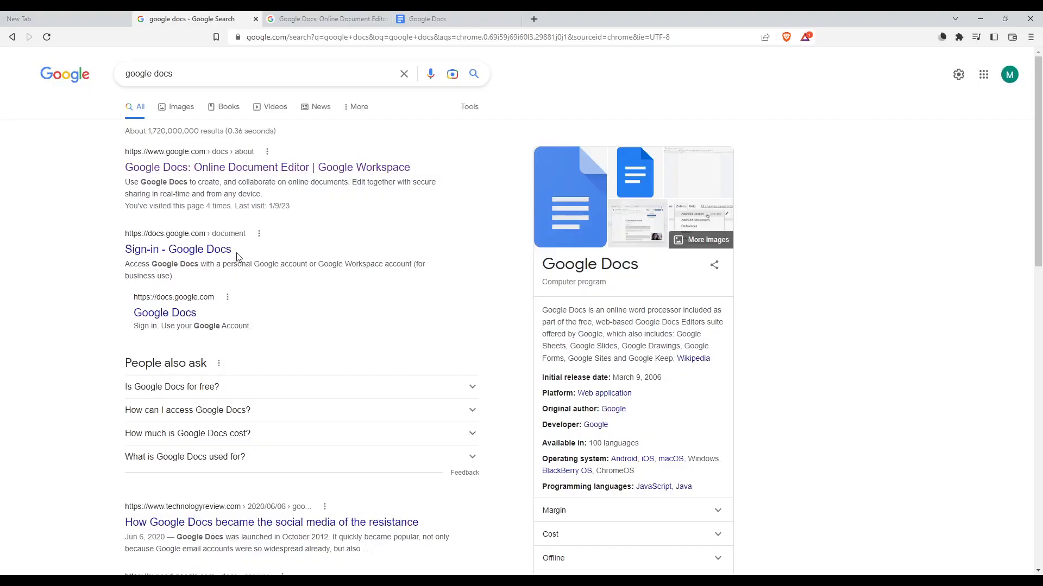
{"action": "mouse_move", "coordinate": [169, 171]}
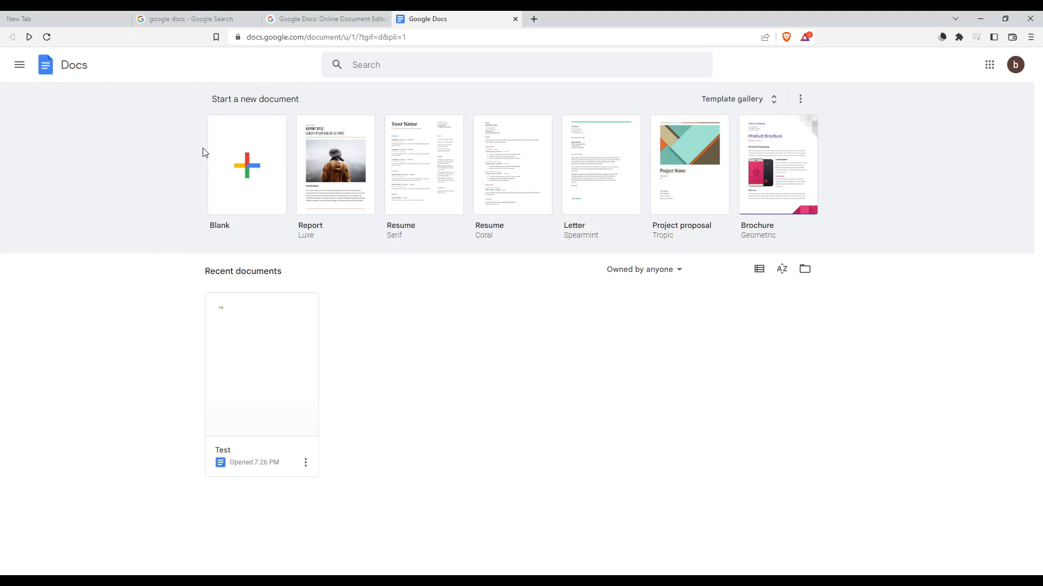
{"action": "mouse_move", "coordinate": [317, 326]}
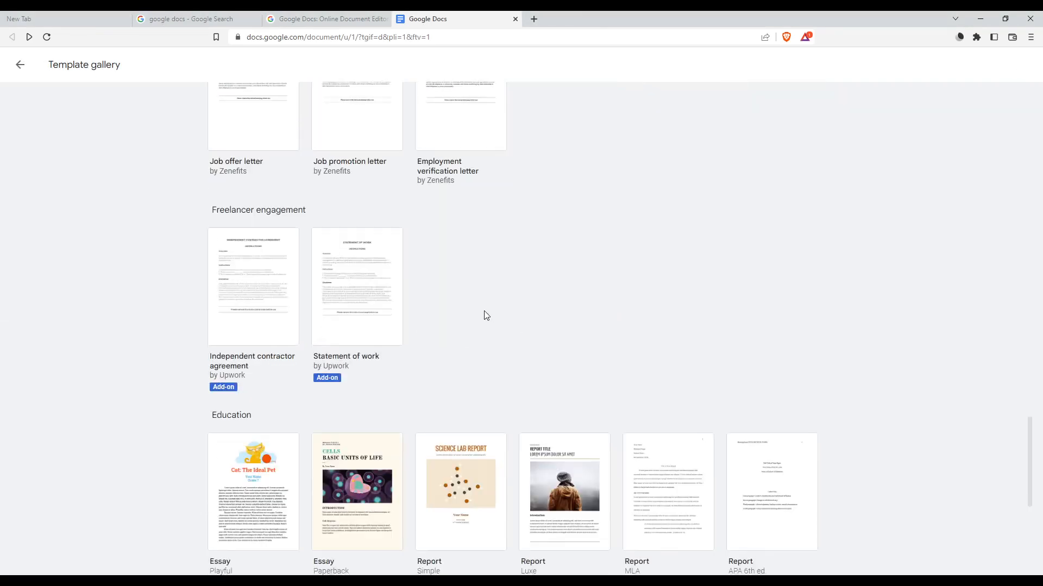
Scroll through the template gallery and go back out of it
{"action": "scroll", "scroll_direction": "down", "scroll_amount": 3}
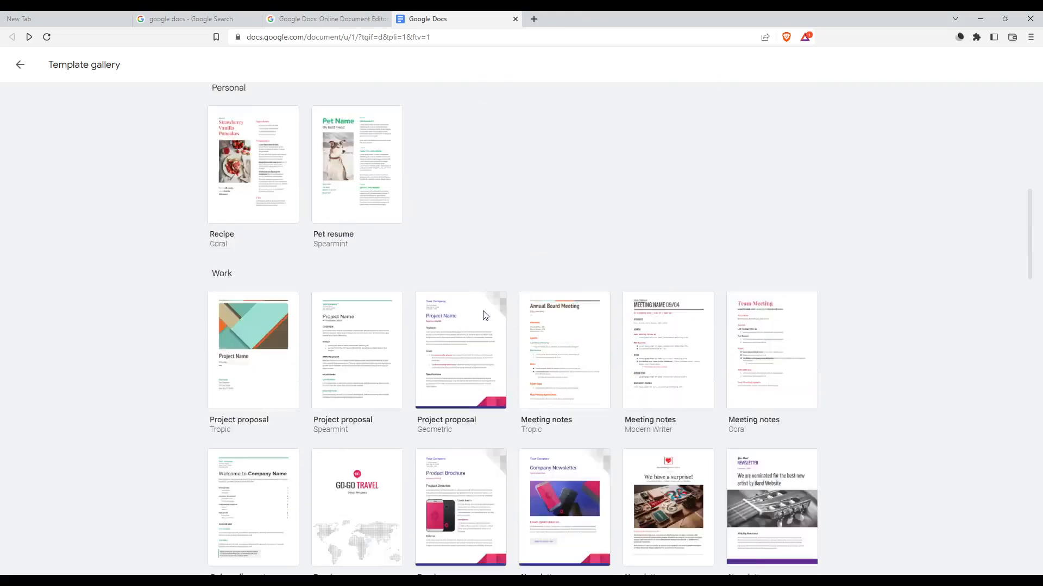
{"action": "left_click", "coordinate": [20, 64]}
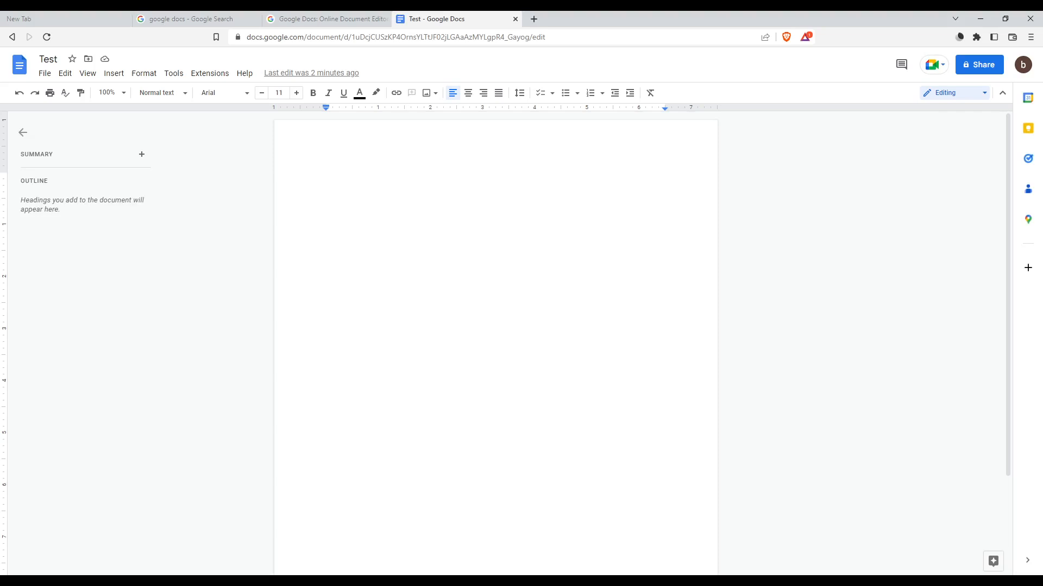
{"action": "mouse_move", "coordinate": [438, 59]}
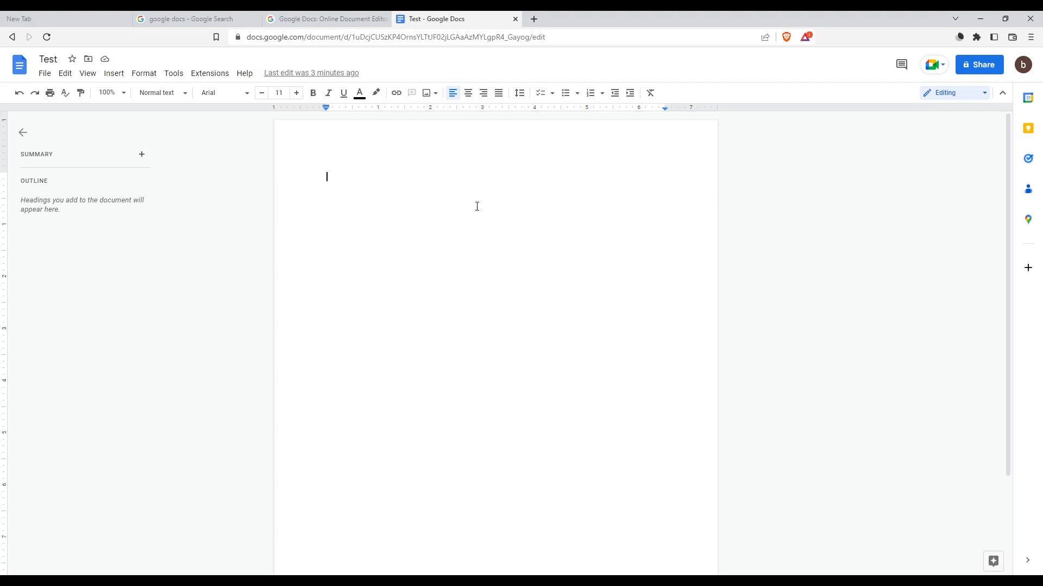
{"action": "mouse_move", "coordinate": [606, 72]}
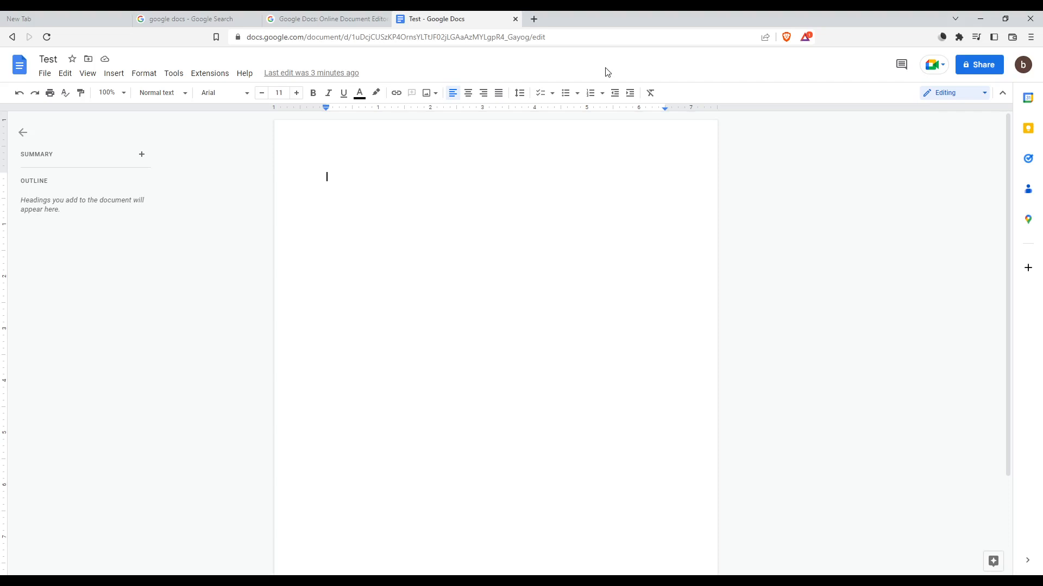
{"action": "mouse_move", "coordinate": [260, 80]}
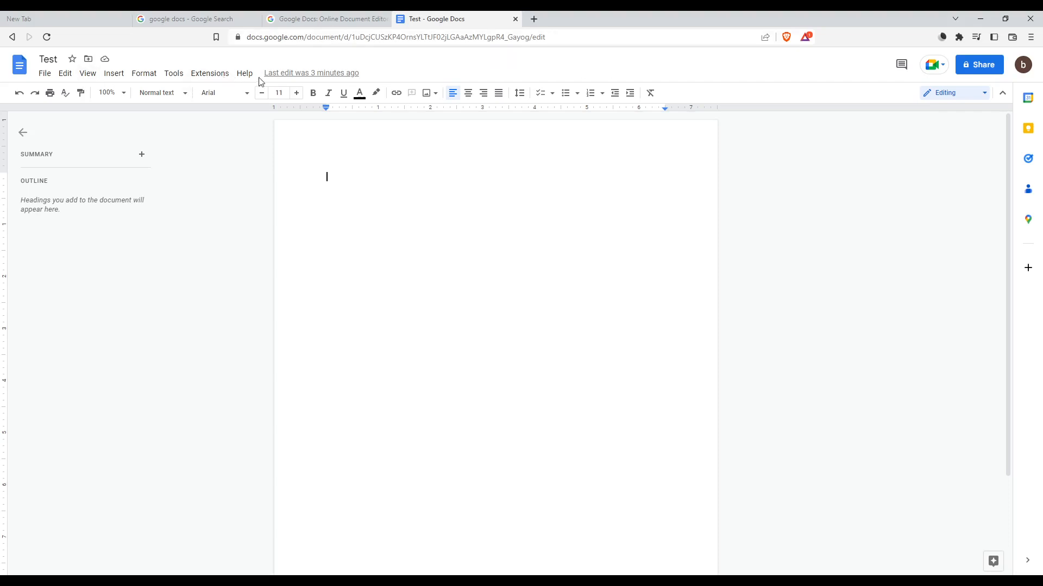
{"action": "mouse_move", "coordinate": [158, 92]}
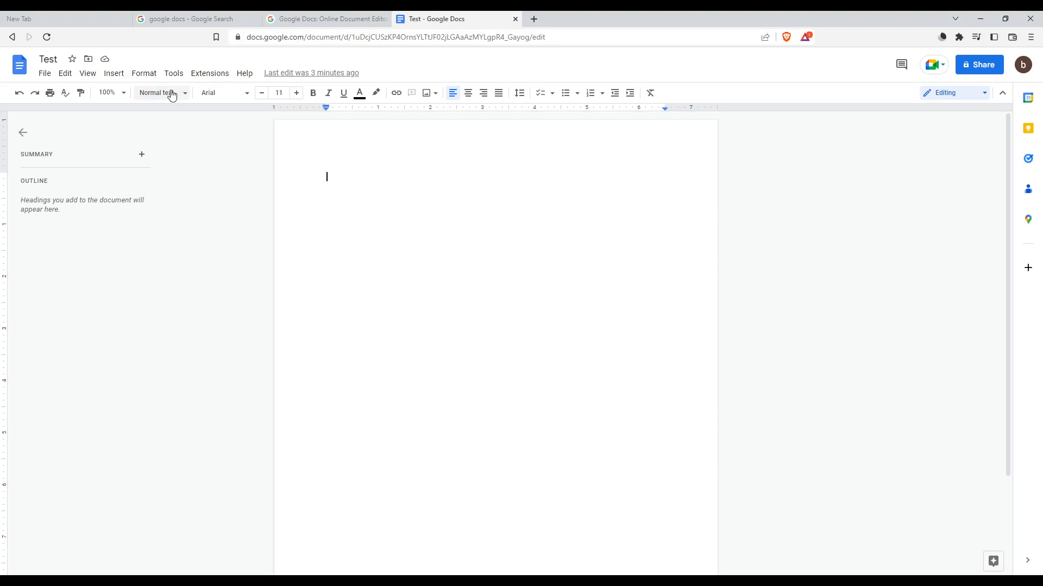
Open Preferences from the Tools menu
{"action": "left_click", "coordinate": [172, 74]}
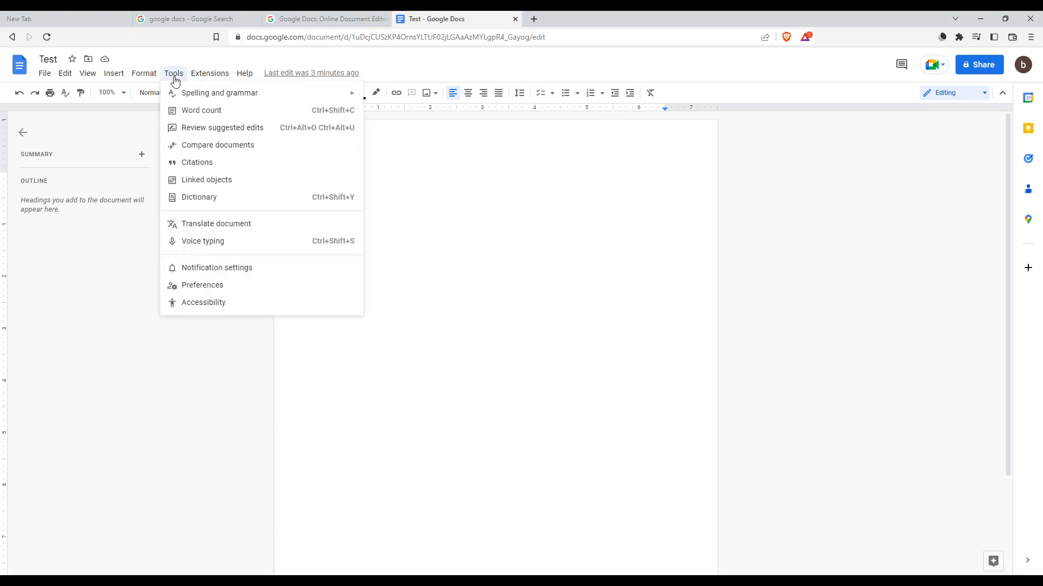
{"action": "mouse_move", "coordinate": [201, 285]}
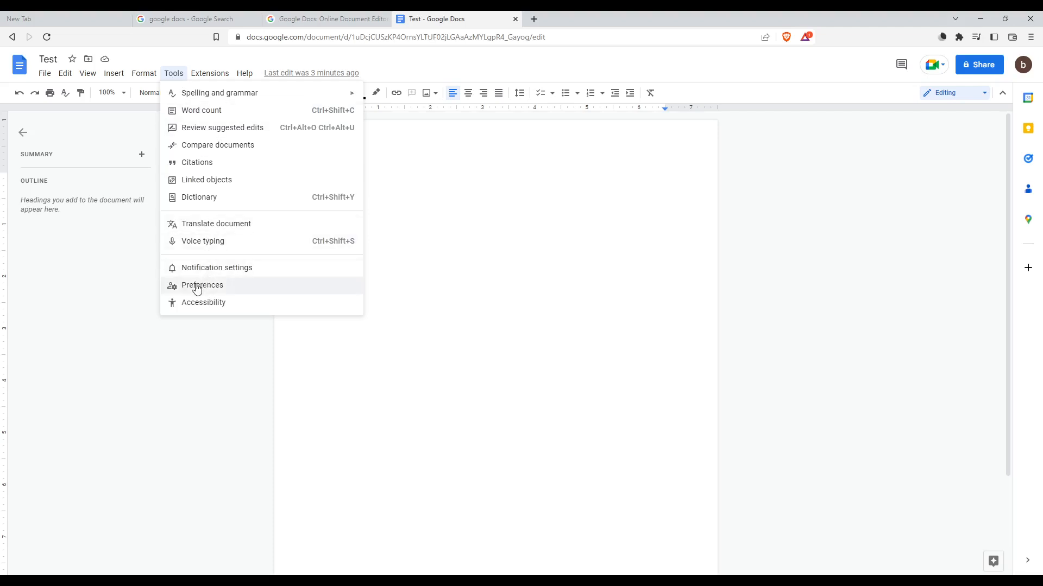
{"action": "left_click", "coordinate": [201, 285]}
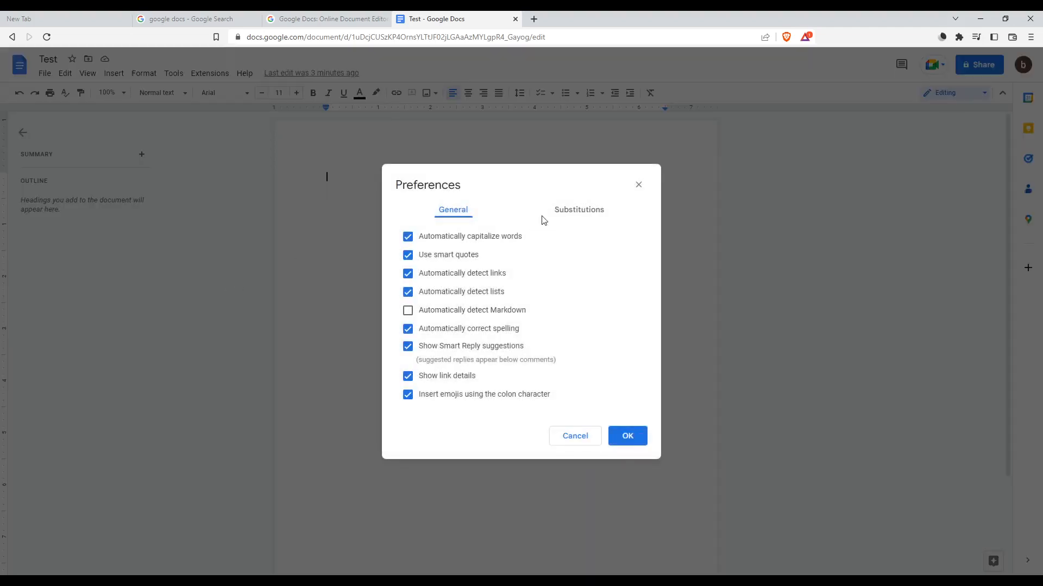
Review Substitutions, toggle General options including spelling correction, and save with OK
{"action": "left_click", "coordinate": [577, 209]}
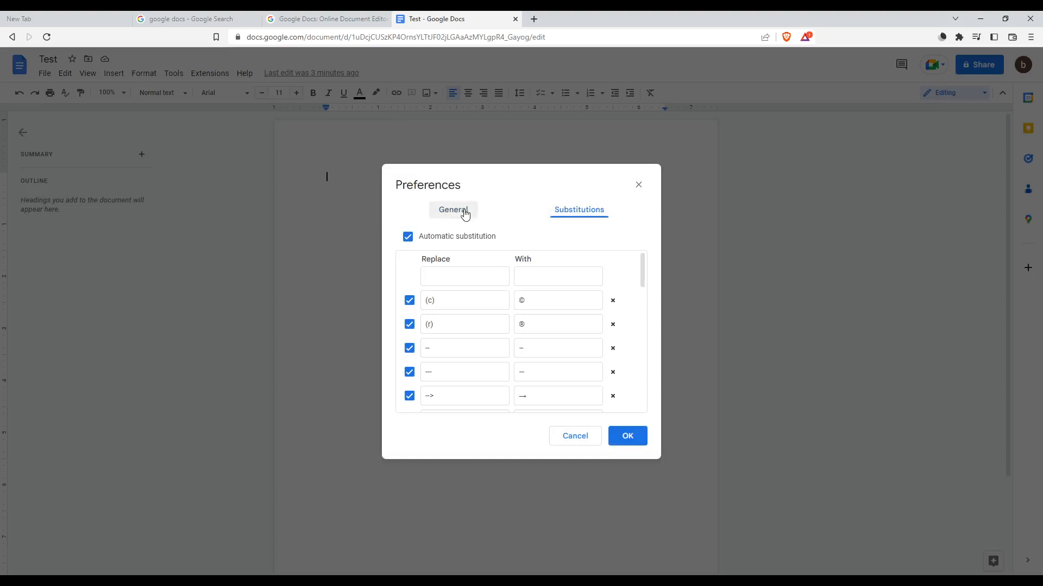
{"action": "left_click", "coordinate": [453, 210]}
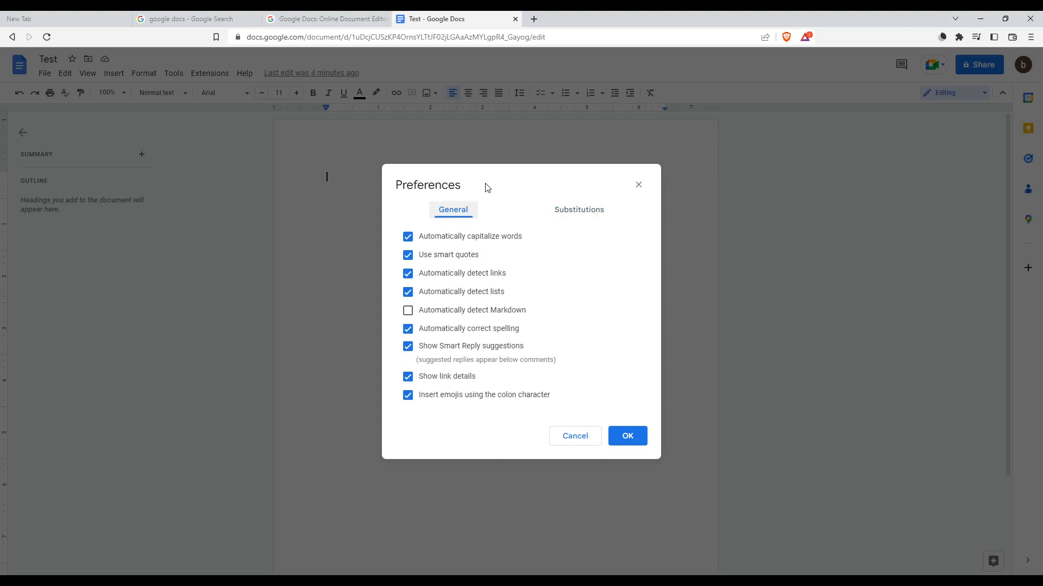
{"action": "mouse_move", "coordinate": [476, 264]}
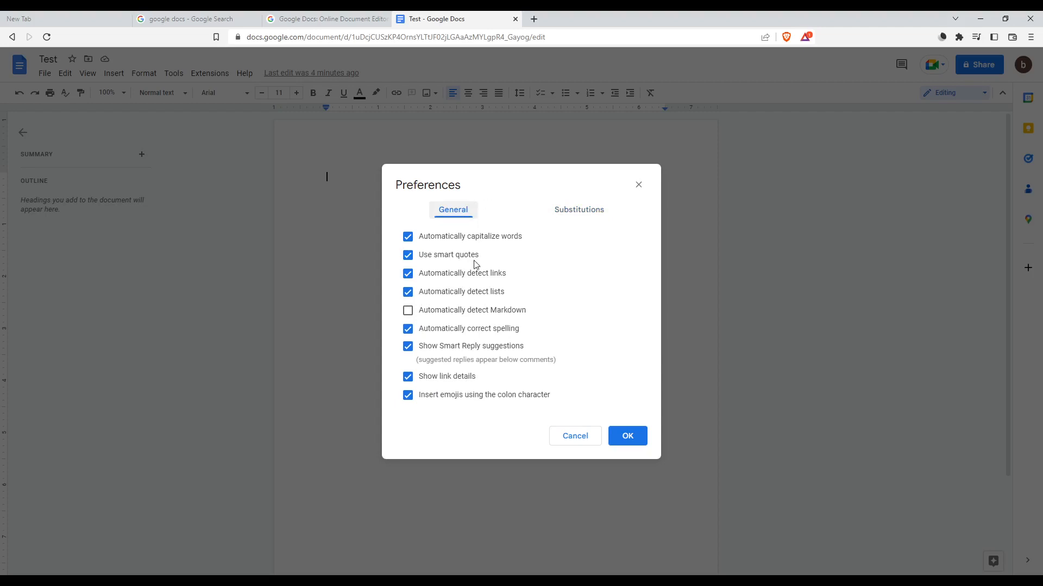
{"action": "mouse_move", "coordinate": [489, 246]}
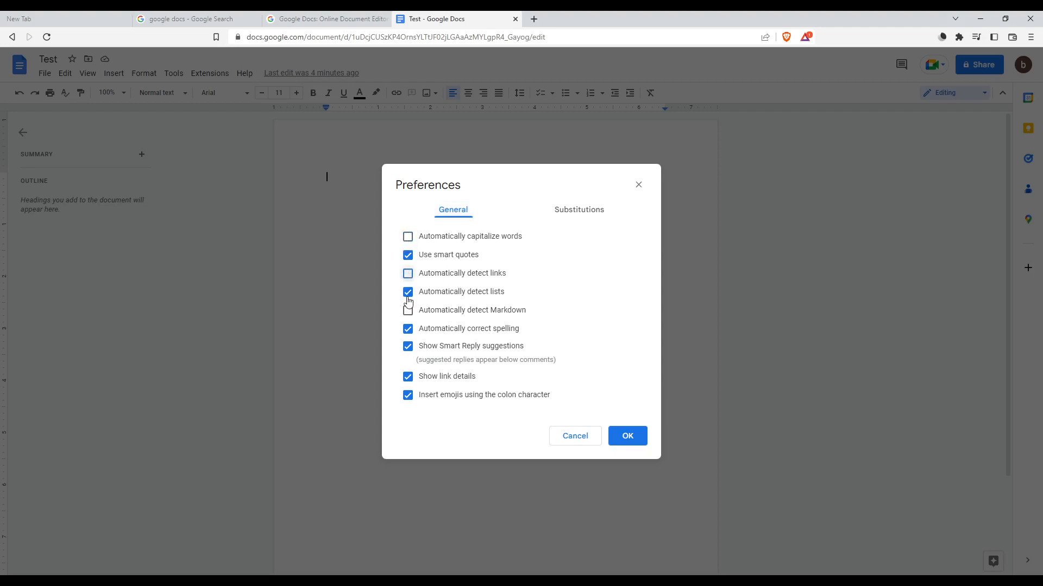
{"action": "left_click", "coordinate": [408, 291]}
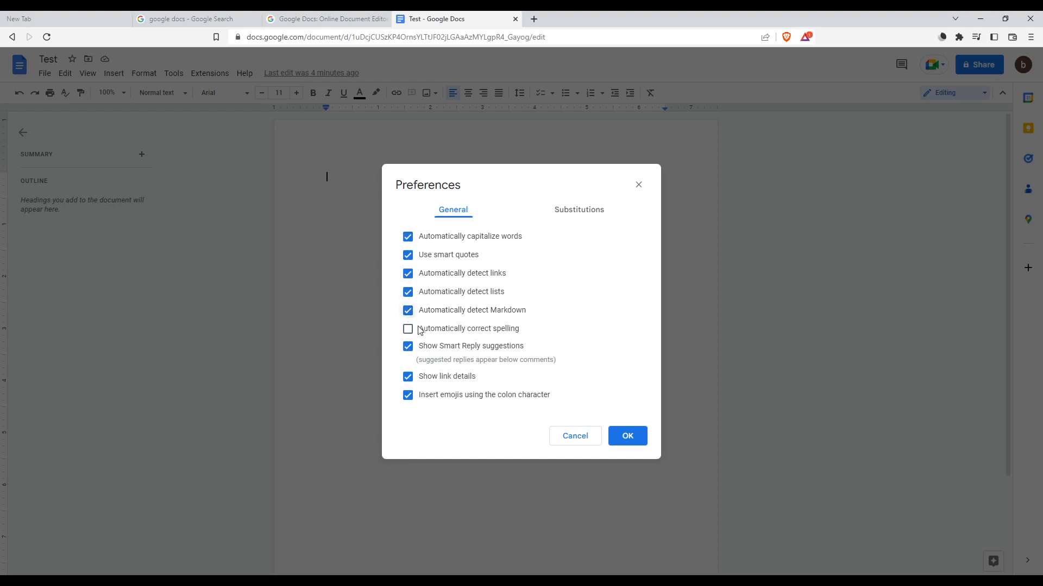
{"action": "left_click", "coordinate": [408, 329]}
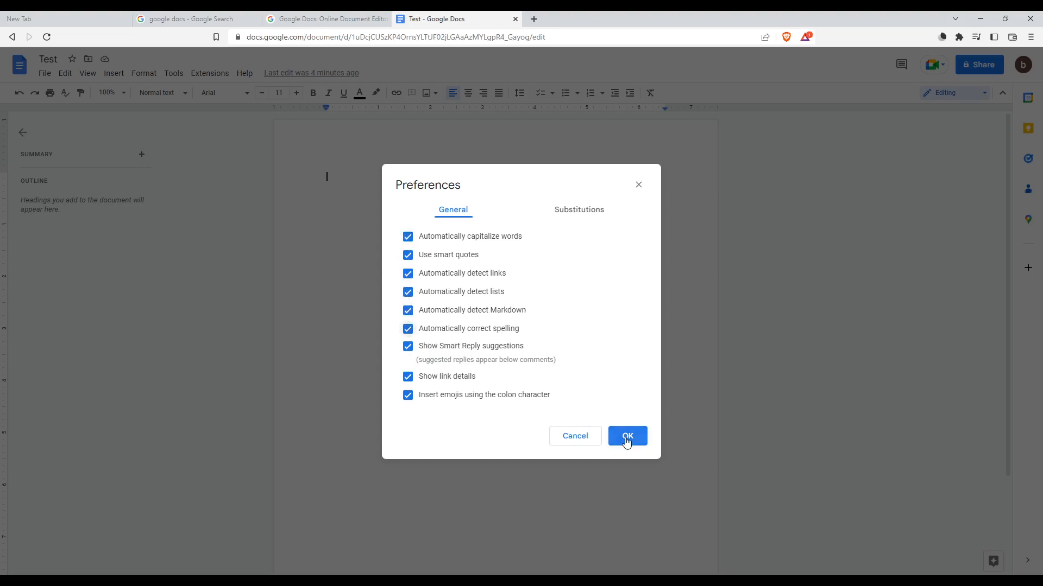
{"action": "mouse_move", "coordinate": [444, 295]}
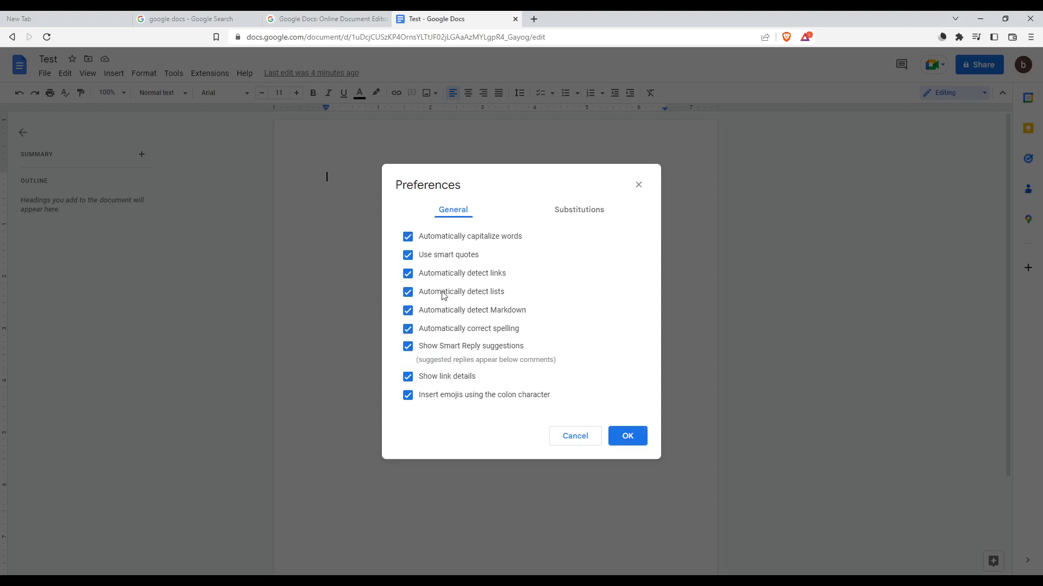
{"action": "mouse_move", "coordinate": [432, 287]}
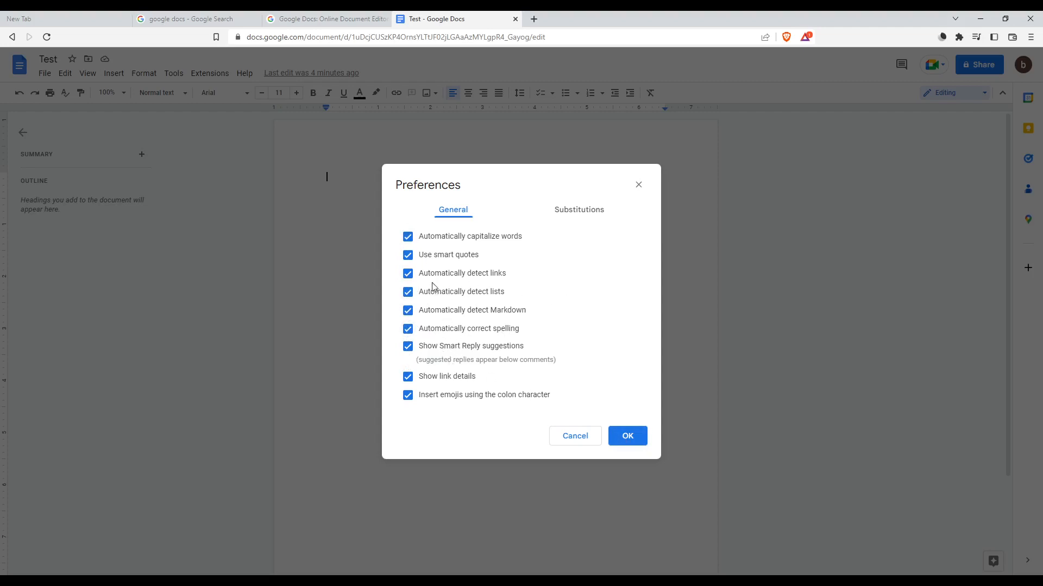
{"action": "left_click", "coordinate": [626, 435]}
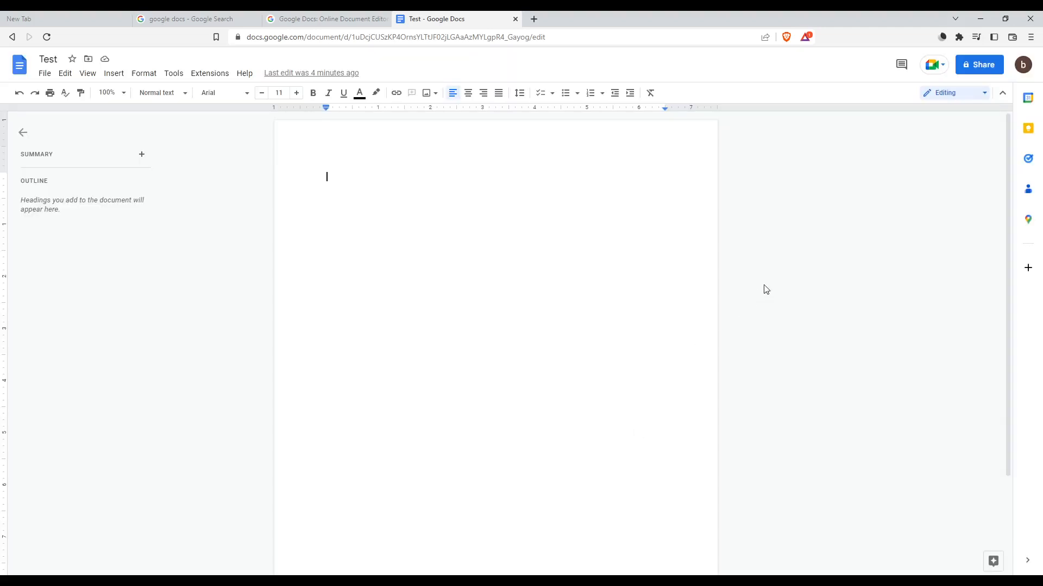